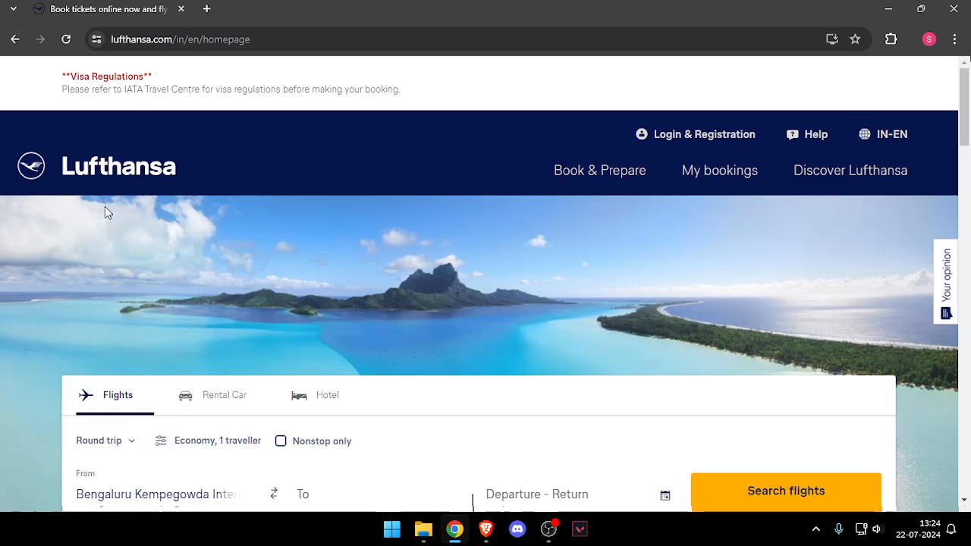
mouse_move(10, 244)
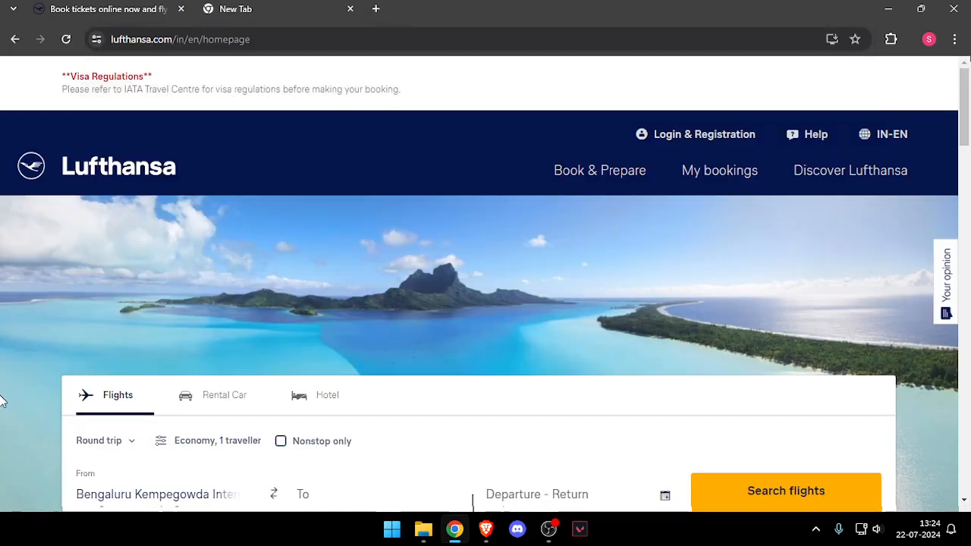
mouse_move(818, 133)
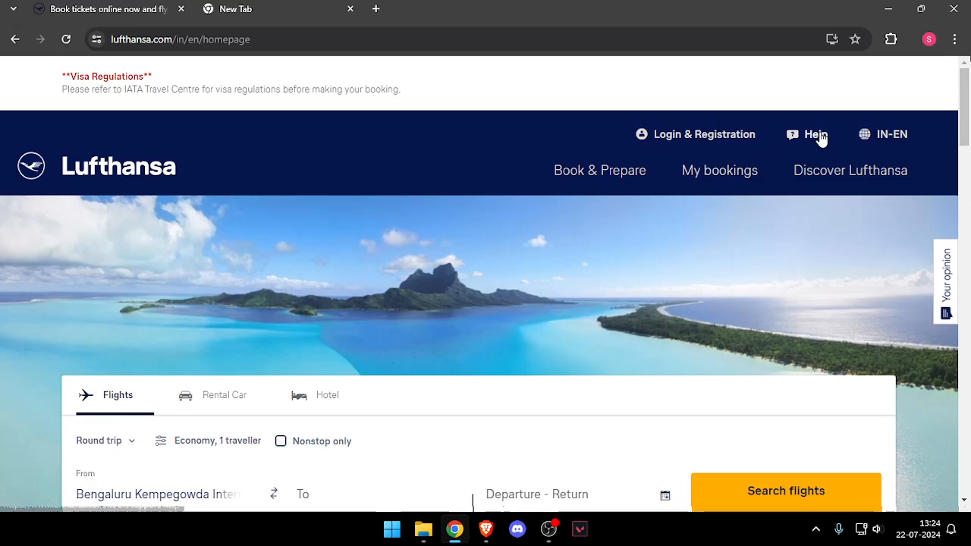
Step: Go to Help in the Lufthansa top bar to reach Help & Contact
left_click(805, 133)
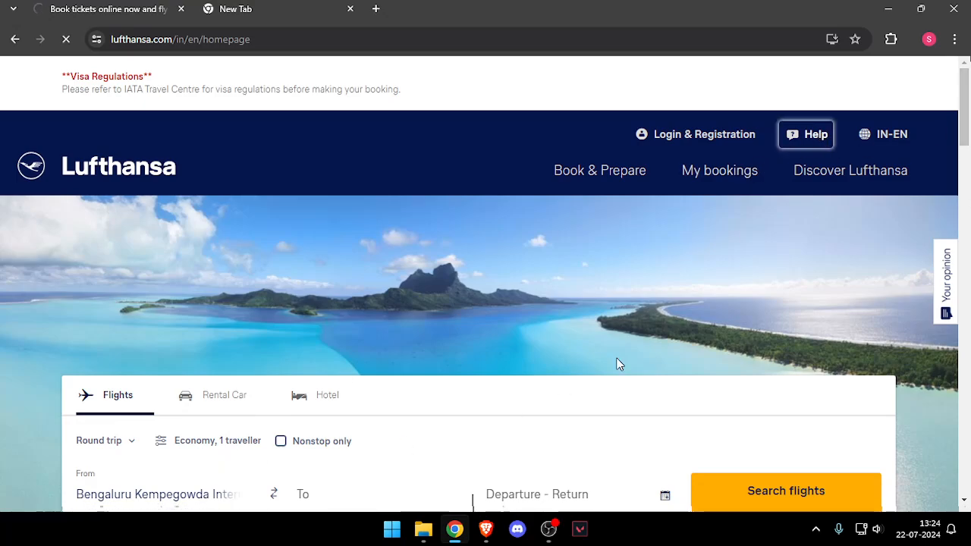
Step: Load the Help & Contact page and scan its common requests down to the footer and back
left_click(806, 134)
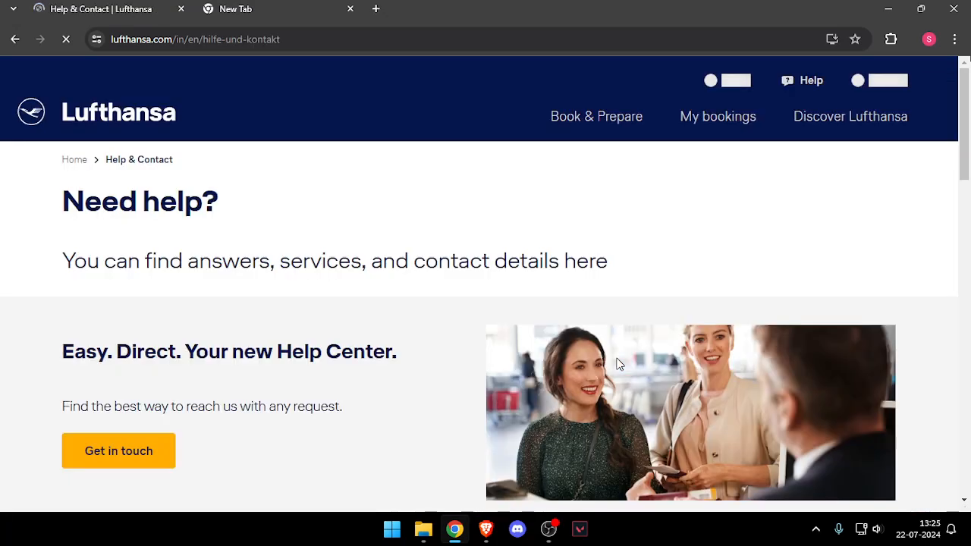
scroll("down", 3)
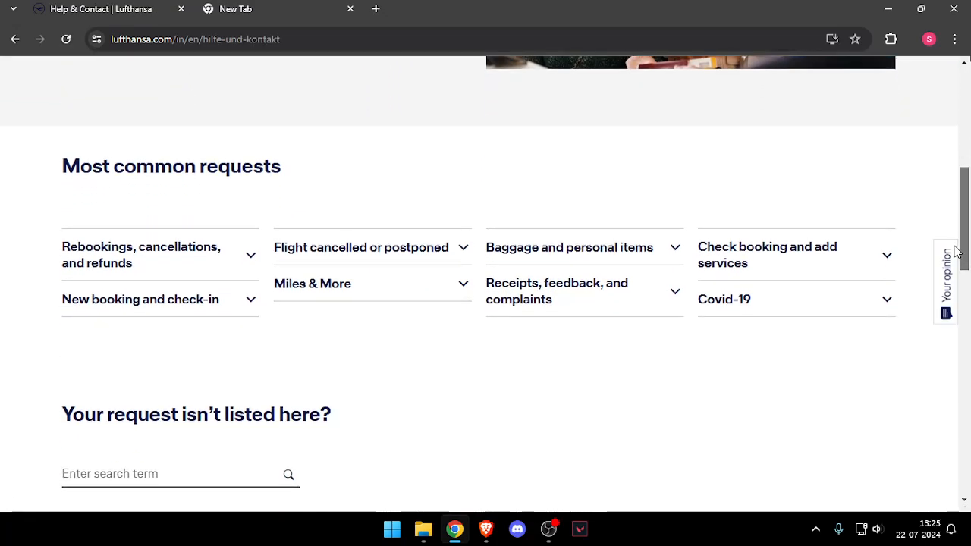
scroll("down", 3)
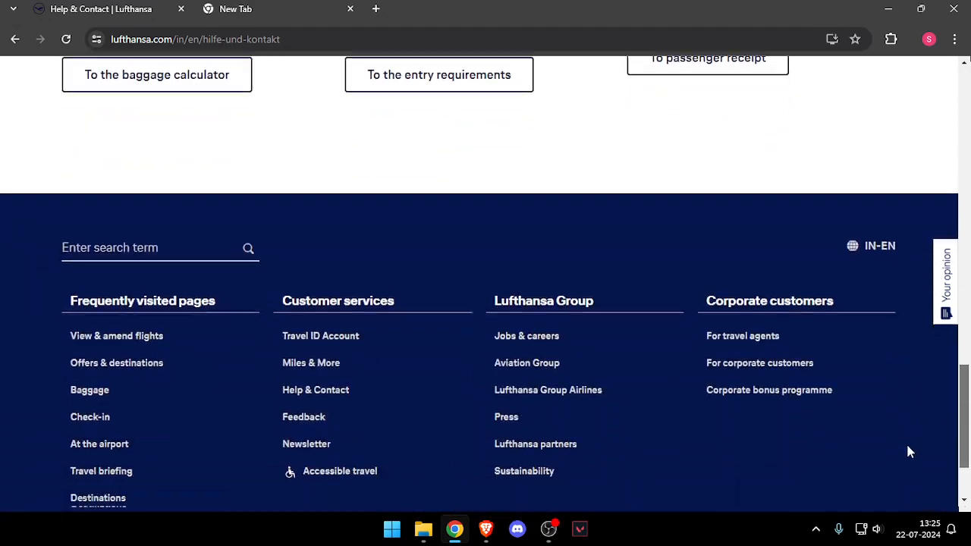
scroll("up", 3)
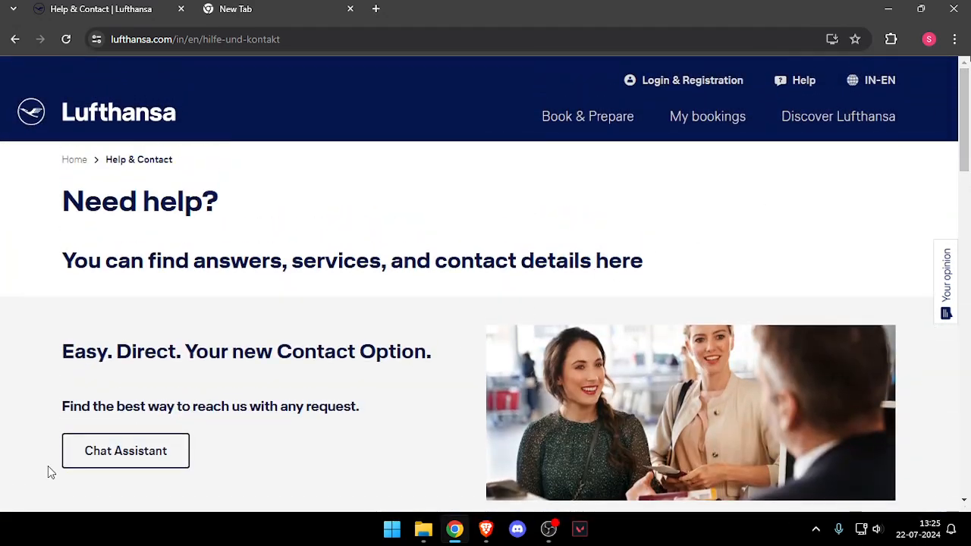
Step: Launch the Lufthansa Chat Assistant and start a chat without logging in
left_click(124, 450)
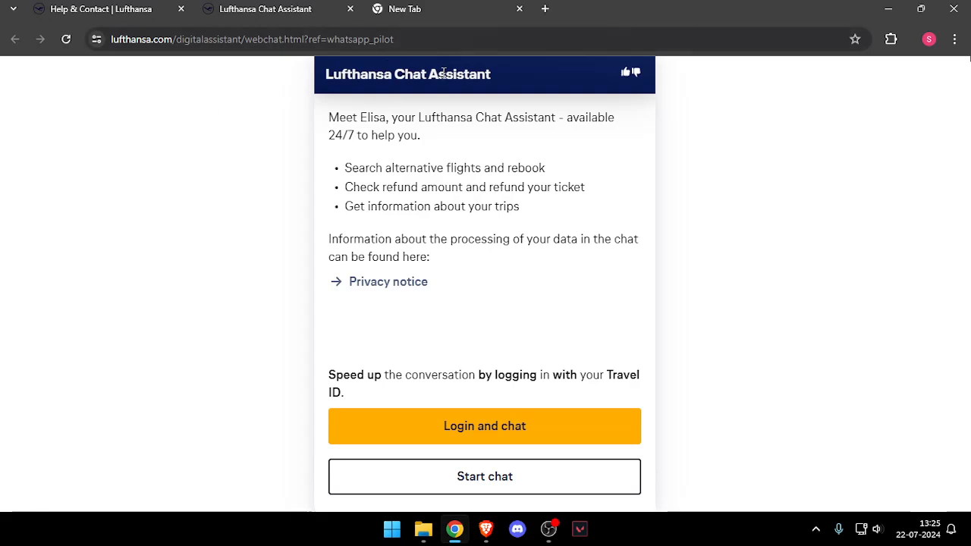
mouse_move(386, 502)
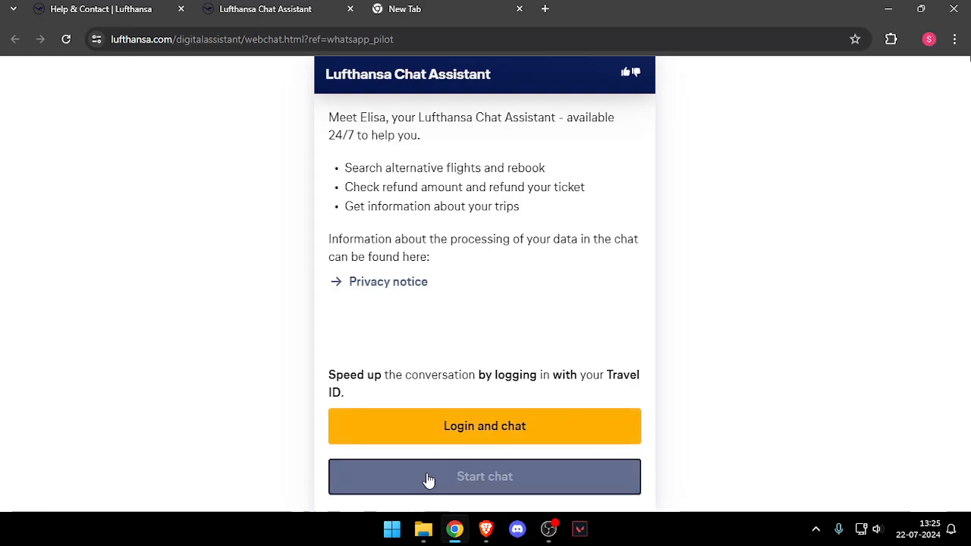
left_click(484, 476)
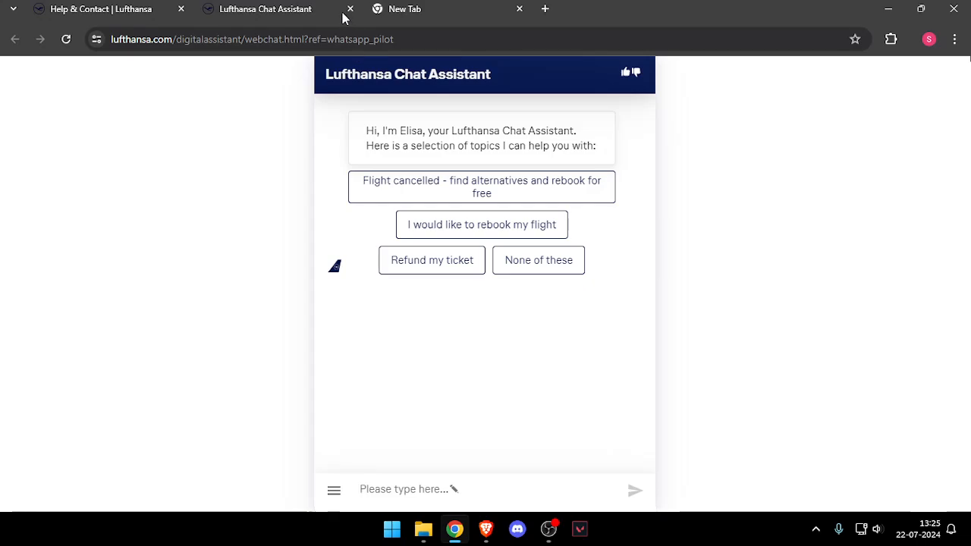
Step: Close the Chat Assistant tab and return to the Help & Contact tab
left_click(349, 9)
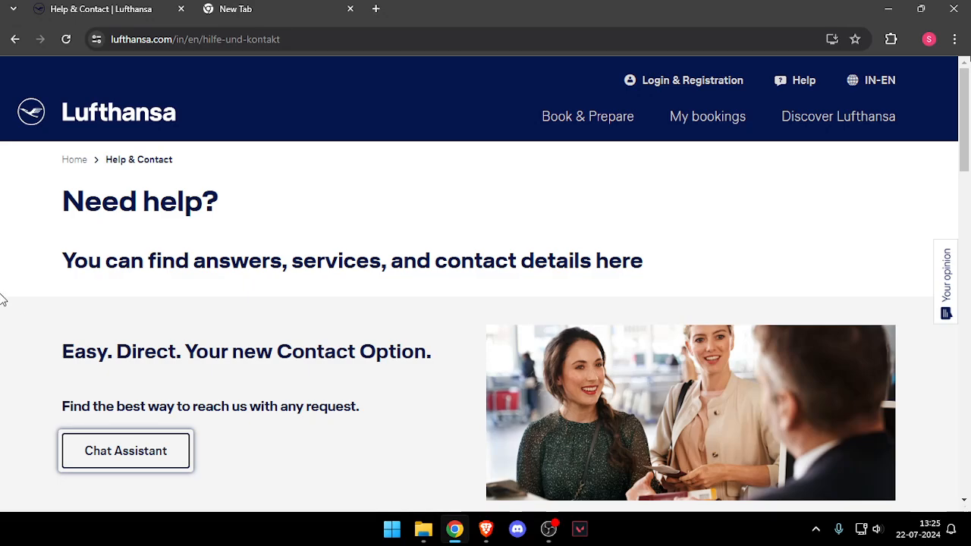
left_click(230, 9)
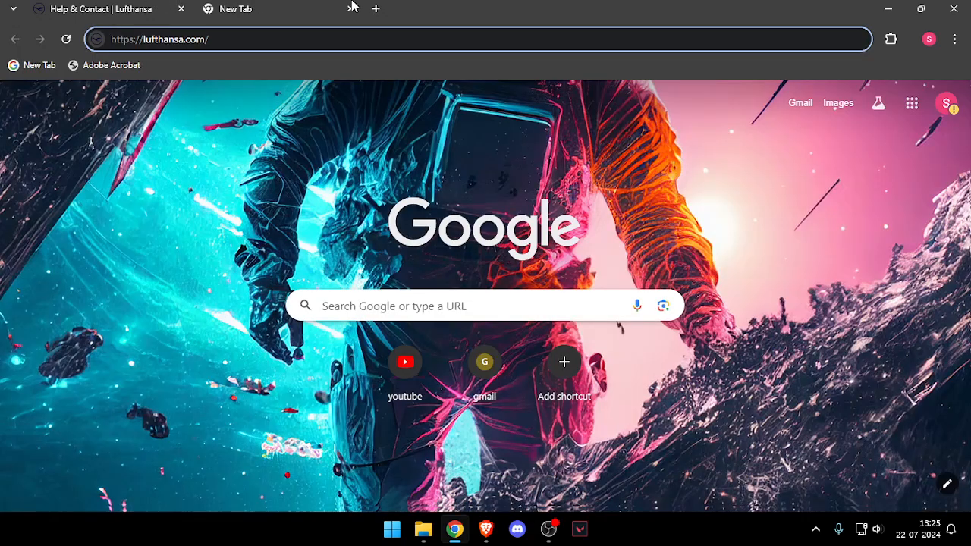
left_click(91, 9)
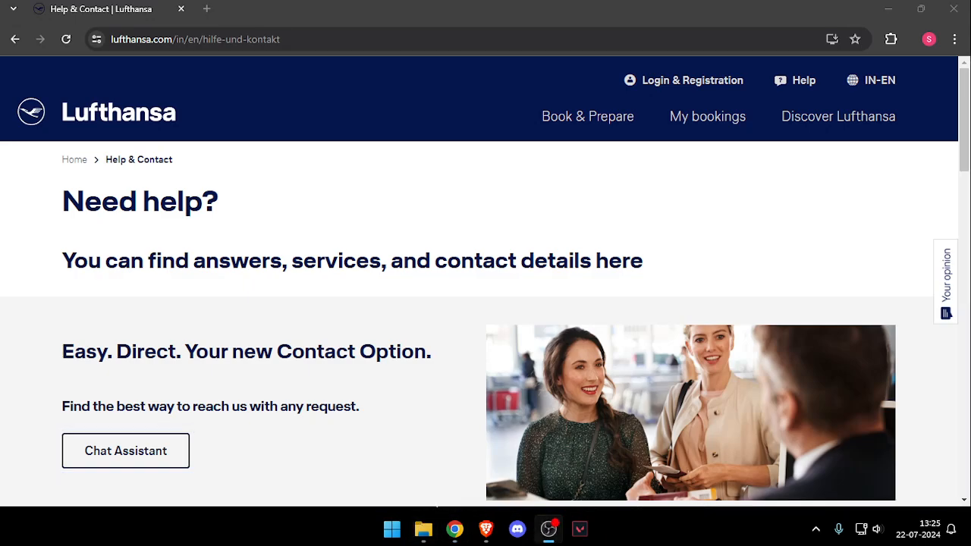